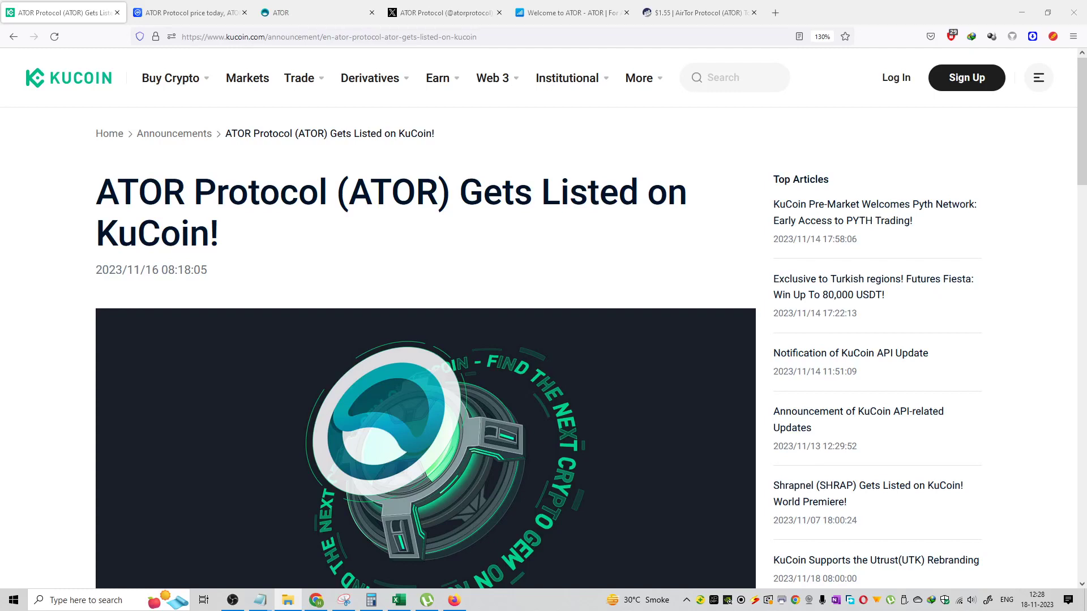
{"action": "mouse_move", "coordinate": [367, 238]}
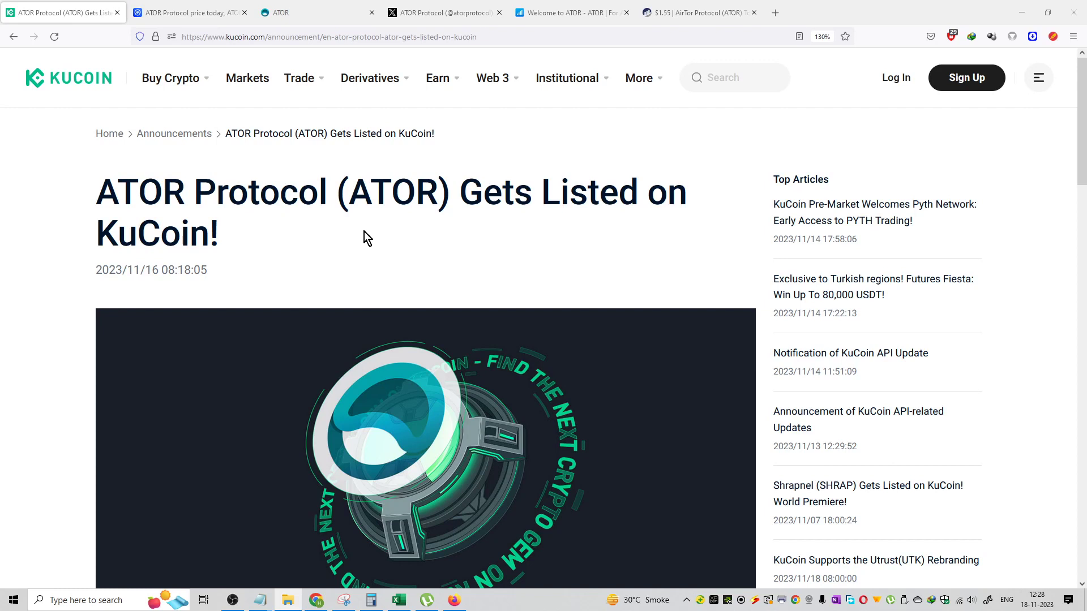
Read the KuCoin ATOR listing announcement, highlighting the ticker, publication date and greeting.
{"action": "double_click", "coordinate": [391, 192]}
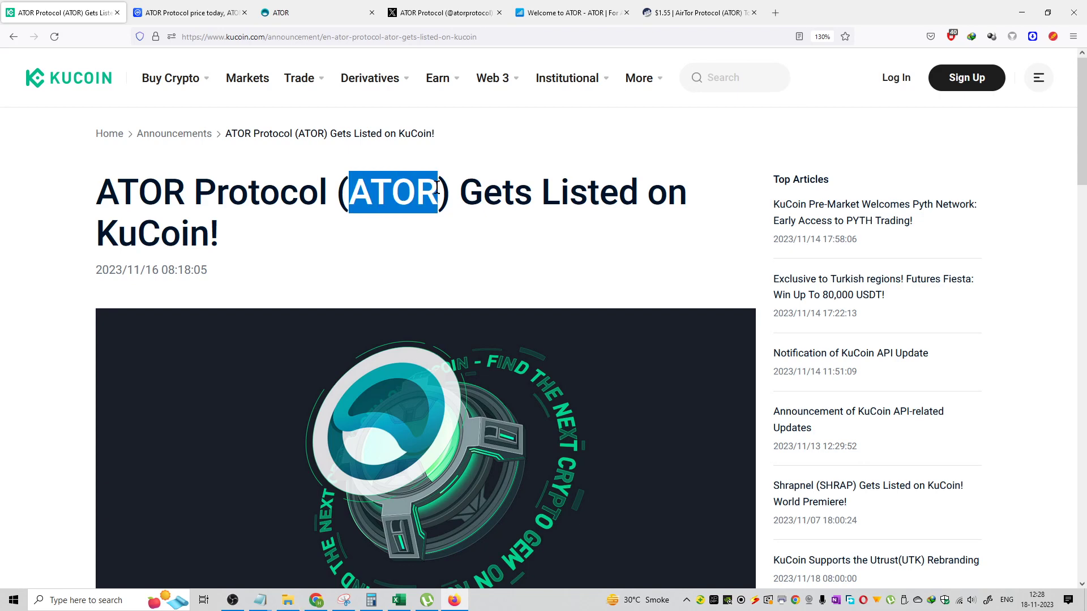
{"action": "scroll", "scroll_direction": "down", "scroll_amount": 3}
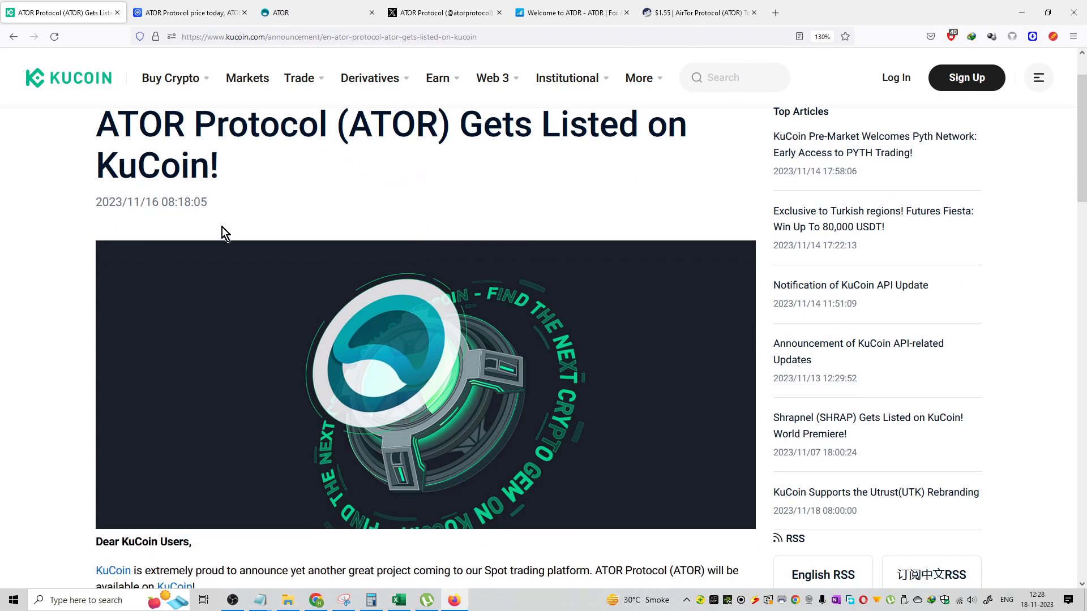
{"action": "double_click", "coordinate": [151, 202]}
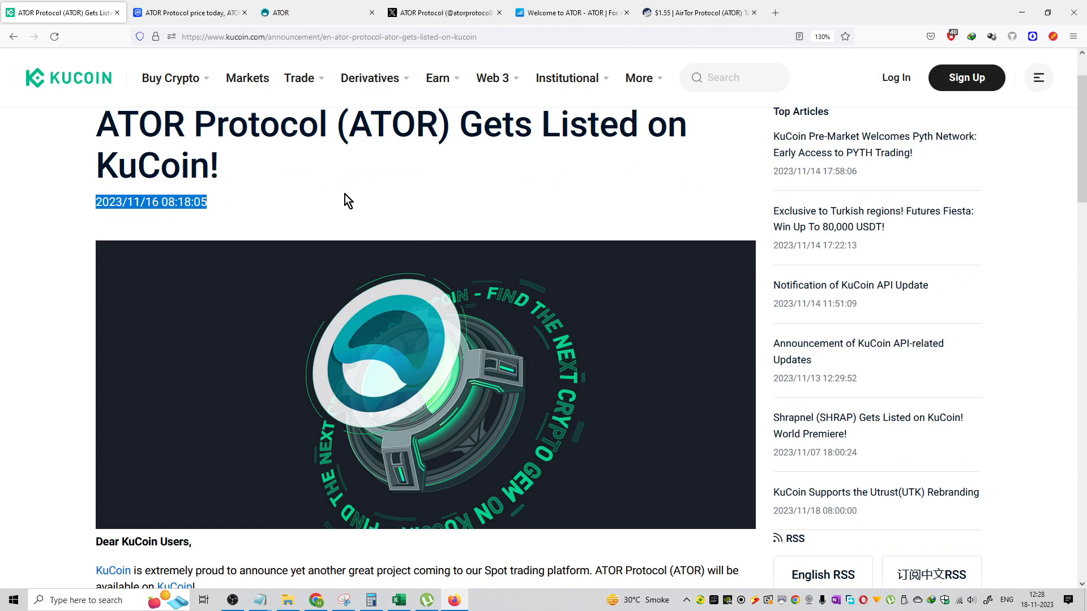
{"action": "left_click", "coordinate": [1037, 600]}
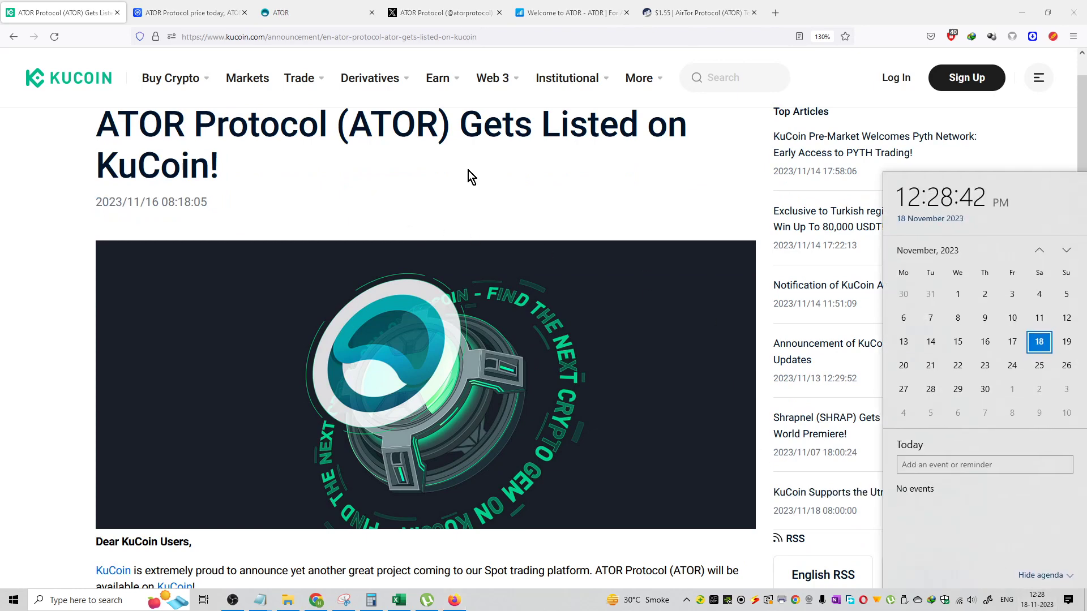
{"action": "scroll", "scroll_direction": "down", "scroll_amount": 3}
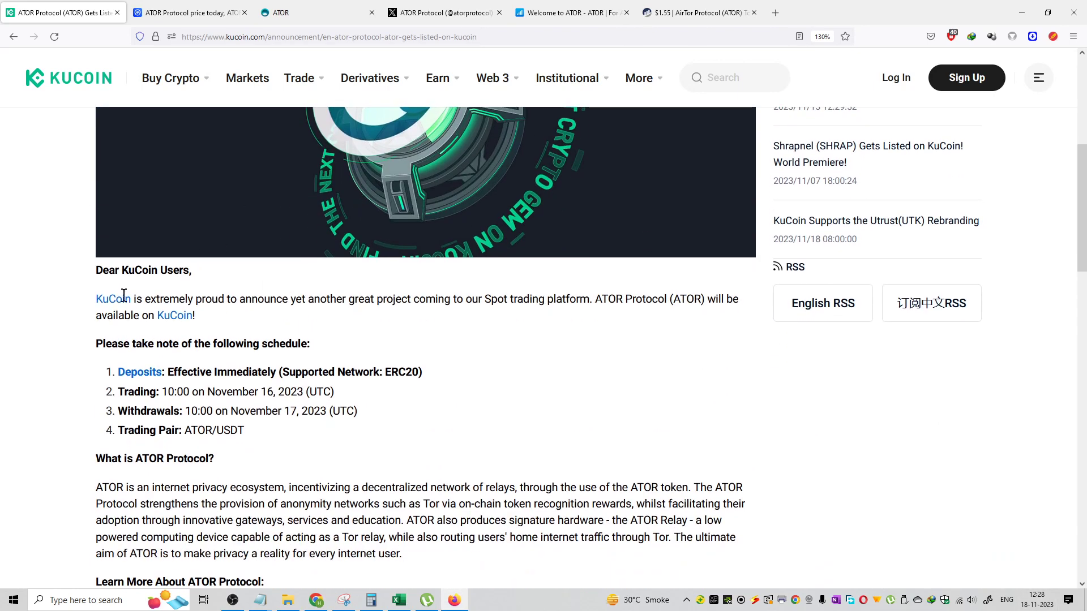
{"action": "triple_click", "coordinate": [143, 270]}
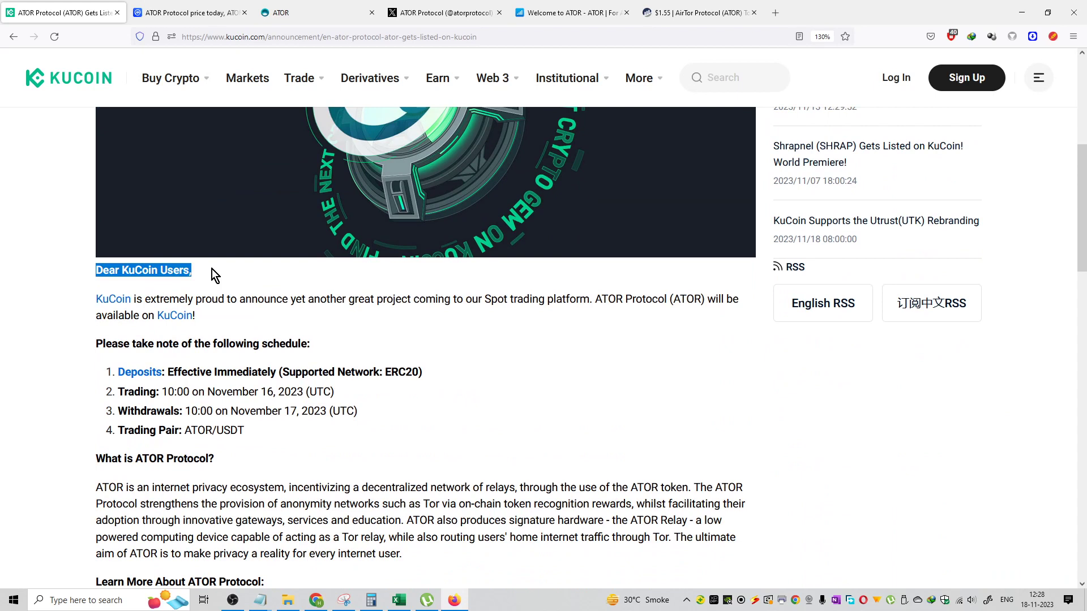
{"action": "mouse_move", "coordinate": [583, 316]}
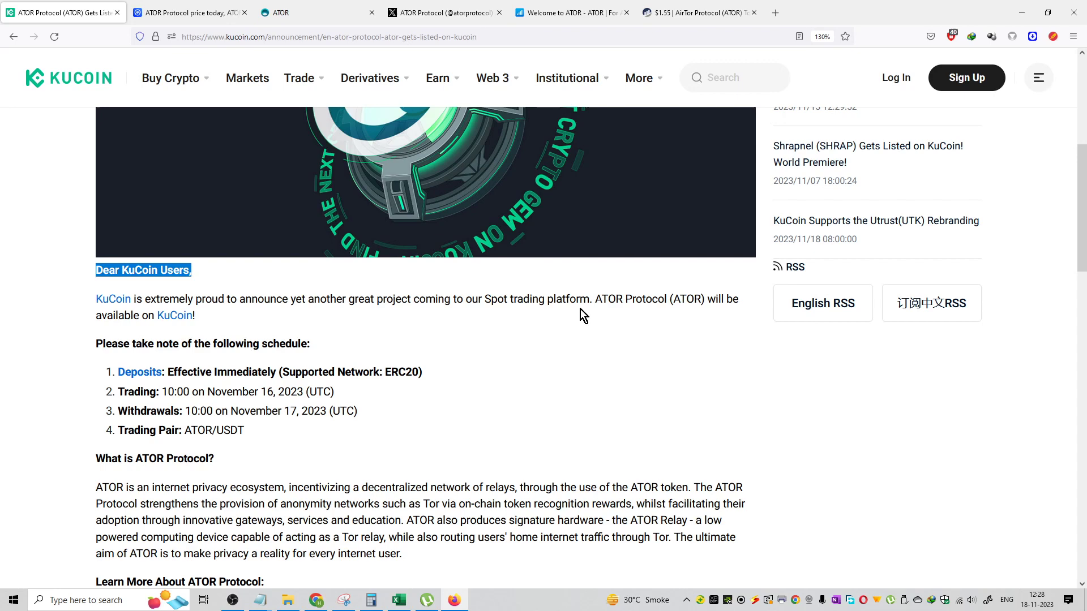
{"action": "mouse_move", "coordinate": [536, 340]}
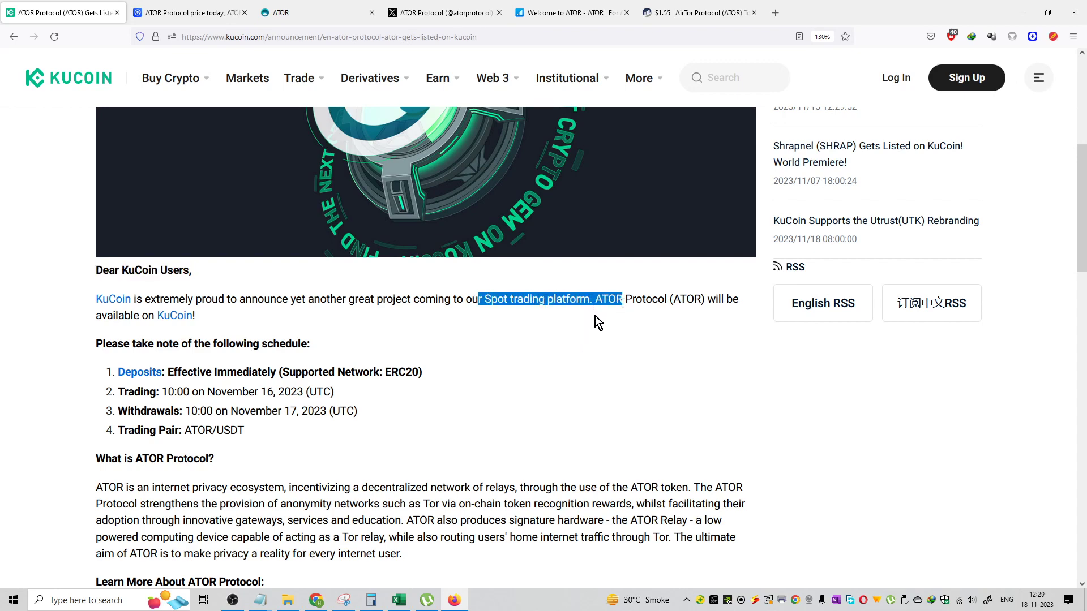
{"action": "left_click", "coordinate": [602, 314]}
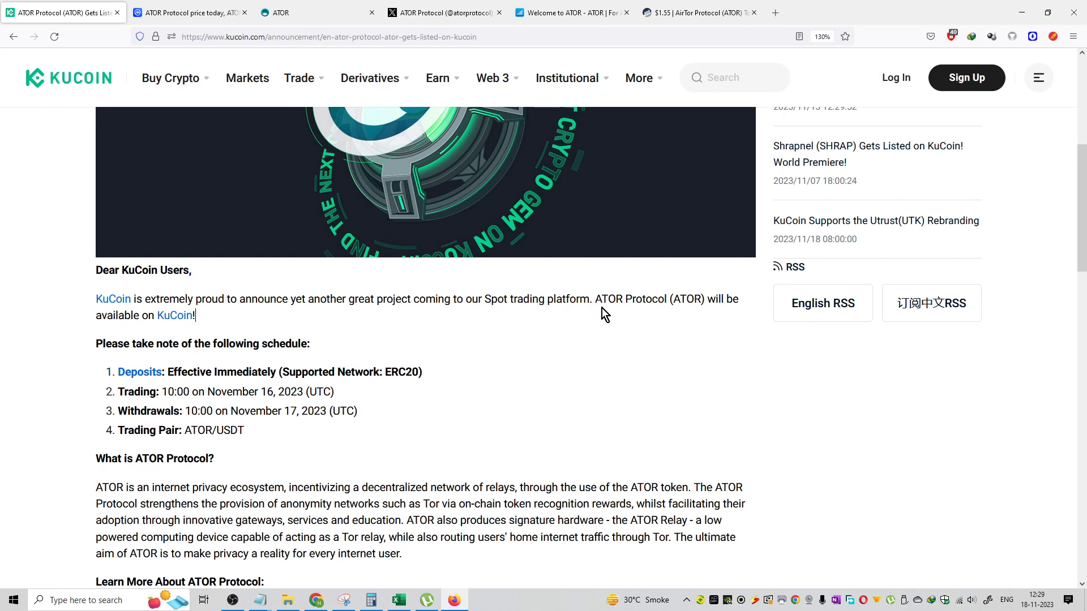
{"action": "mouse_move", "coordinate": [326, 323]}
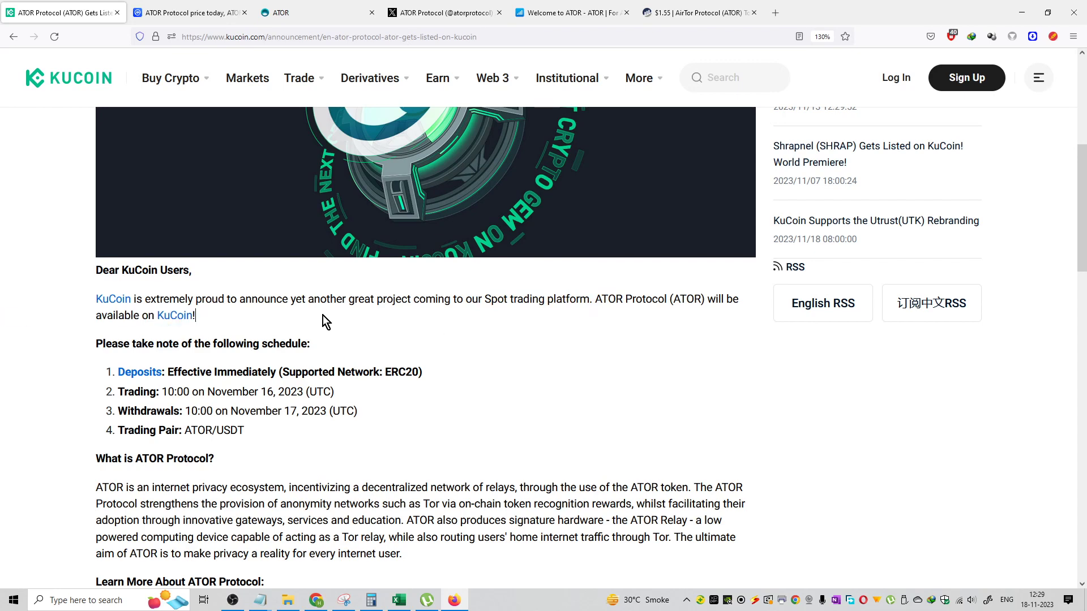
Review ATOR's CoinMarketCap stats and show its Markets list of exchanges and pairs.
{"action": "left_click", "coordinate": [189, 12]}
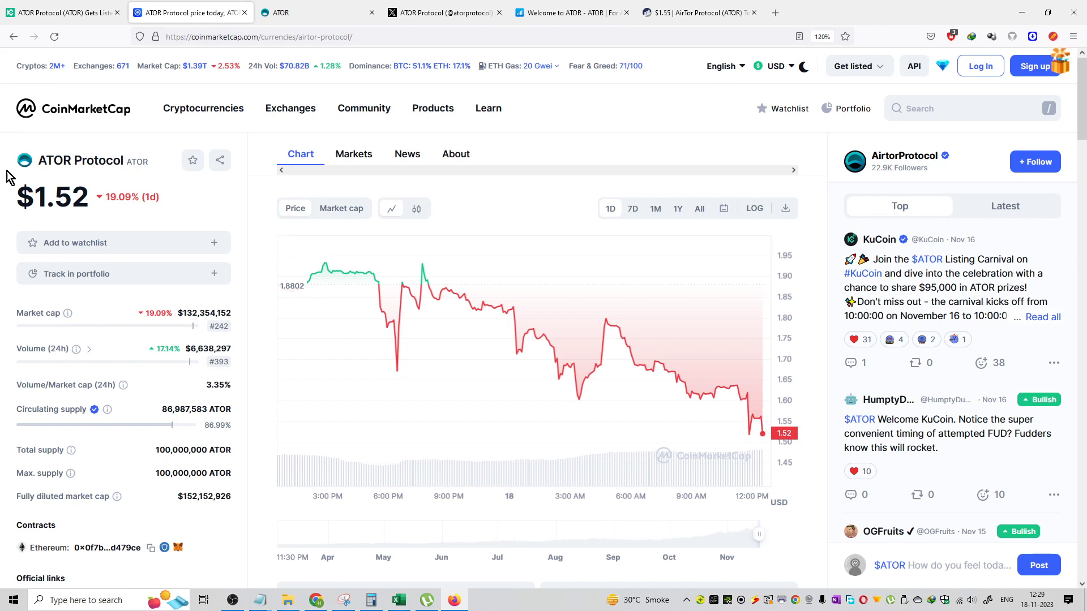
{"action": "mouse_move", "coordinate": [218, 326]}
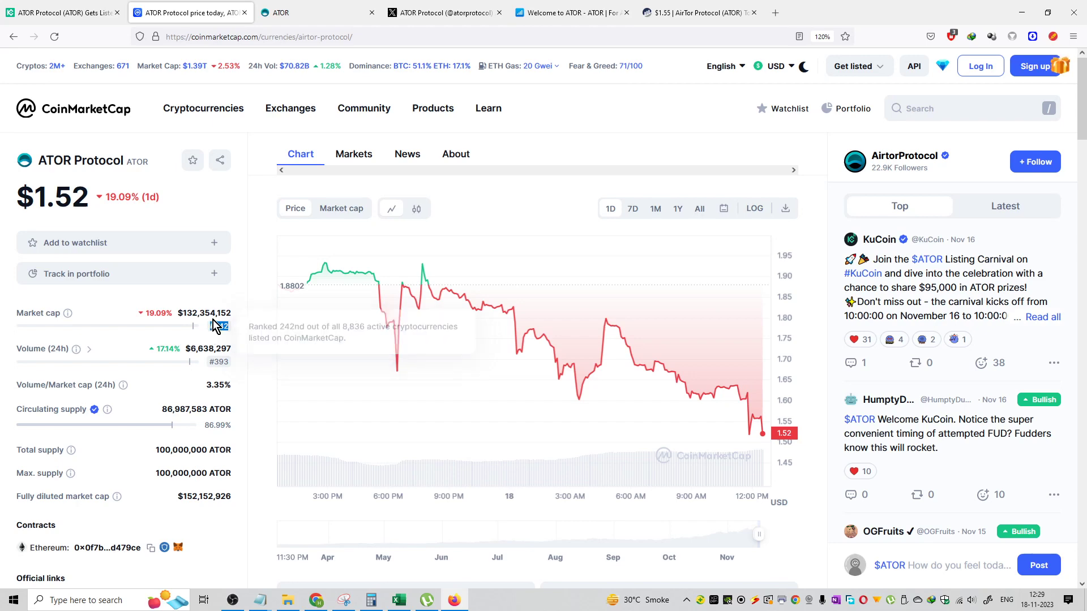
{"action": "scroll", "scroll_direction": "down", "scroll_amount": 3}
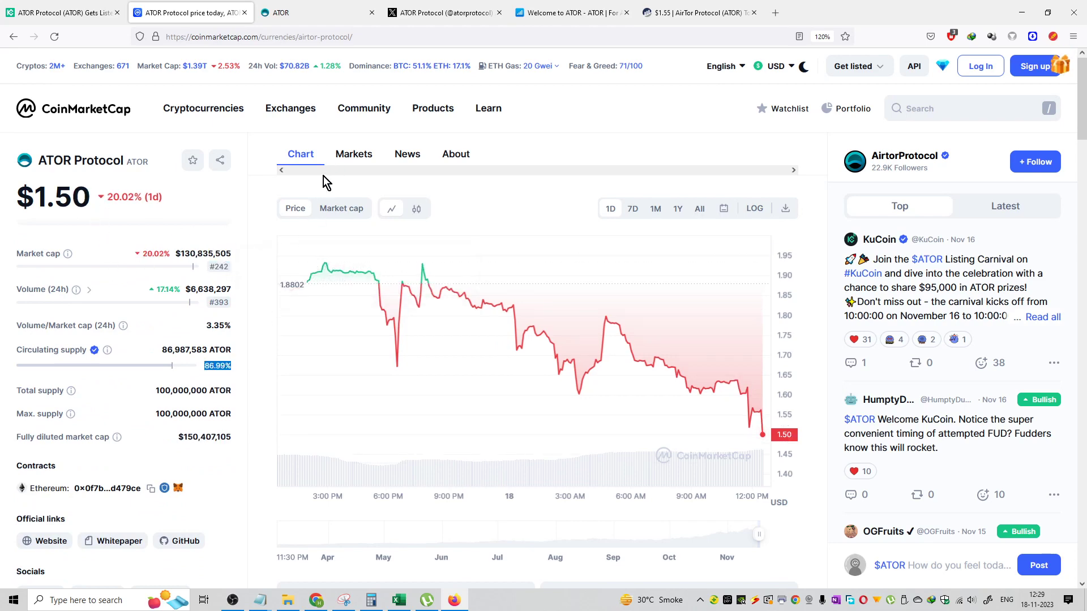
{"action": "left_click", "coordinate": [353, 154]}
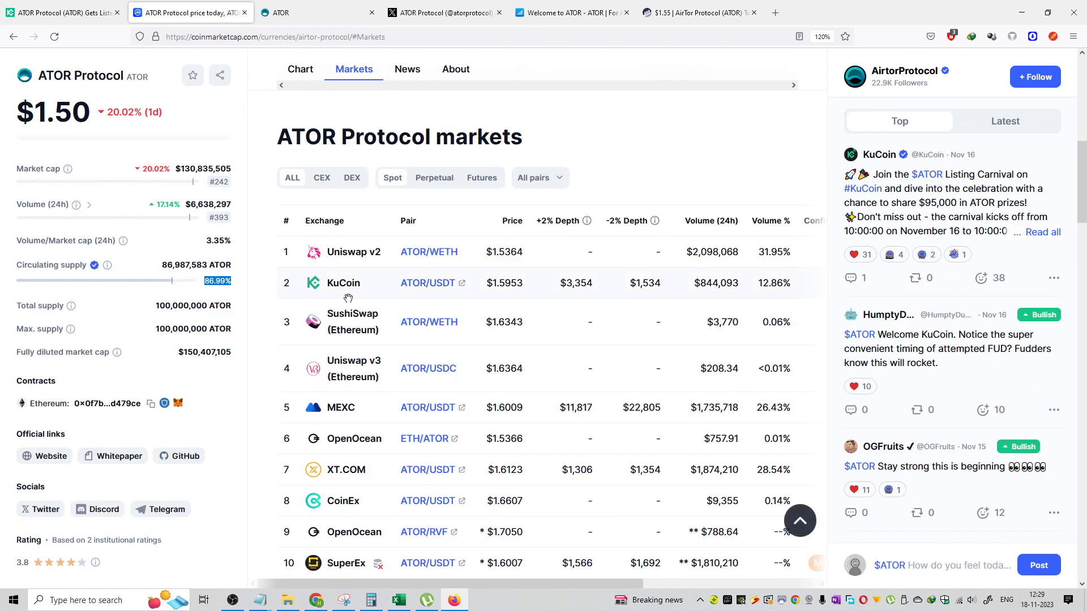
{"action": "mouse_move", "coordinate": [388, 286]}
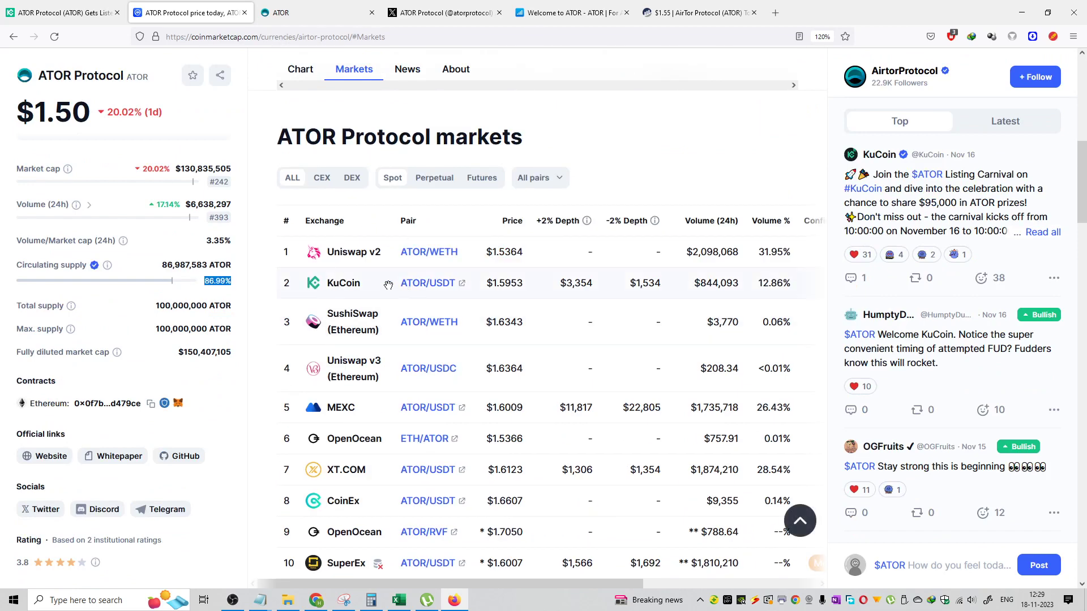
Browse ator.io to the Hardware, Protocol and Token cards and back, then go to X.
{"action": "left_click", "coordinate": [318, 13]}
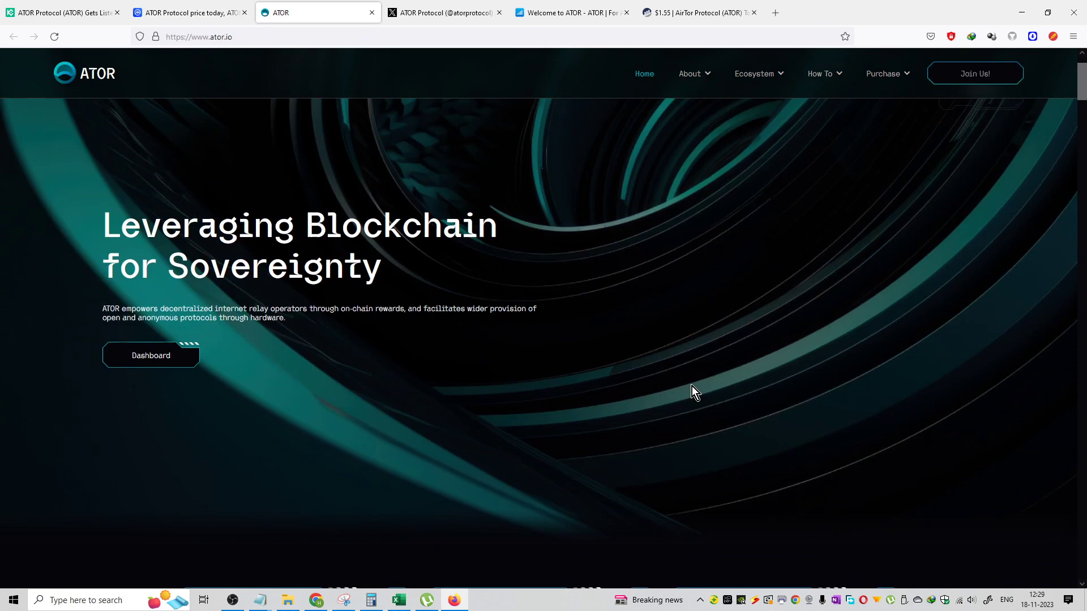
{"action": "left_click", "coordinate": [199, 36]}
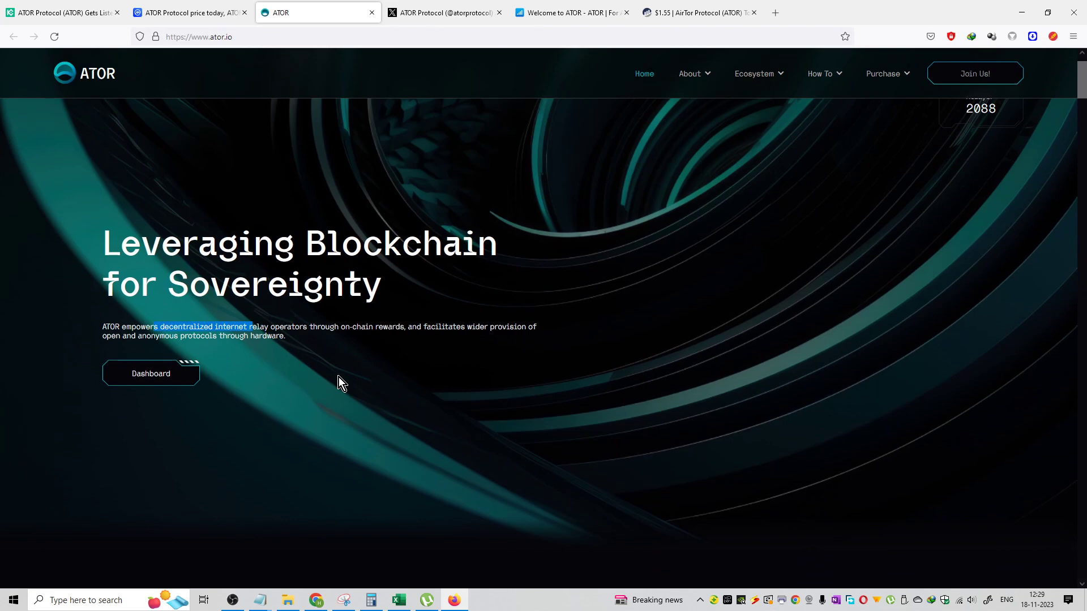
{"action": "mouse_move", "coordinate": [285, 399]}
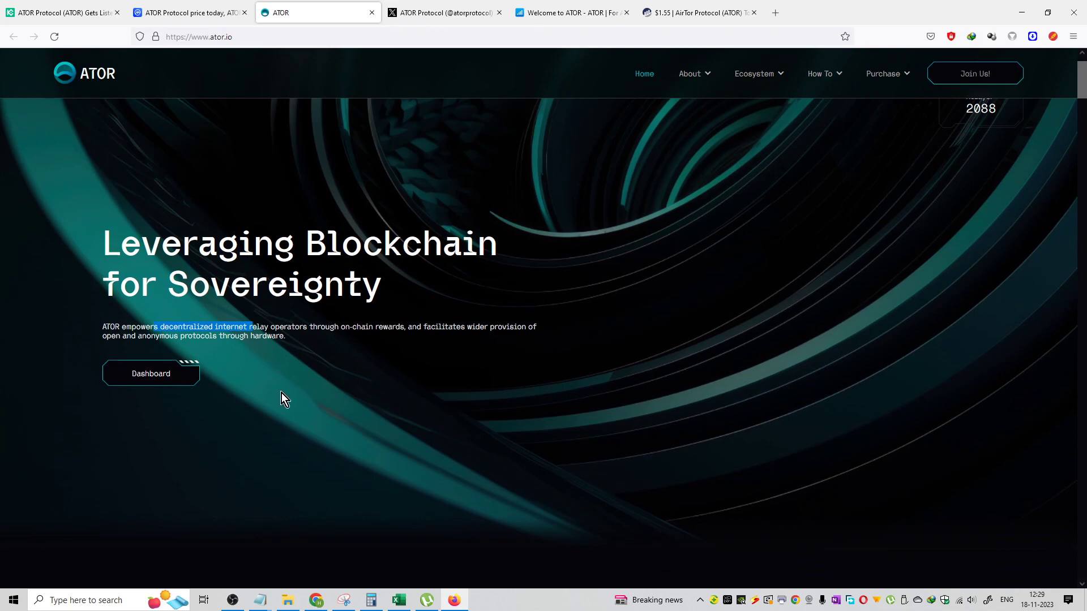
{"action": "left_click", "coordinate": [689, 74]}
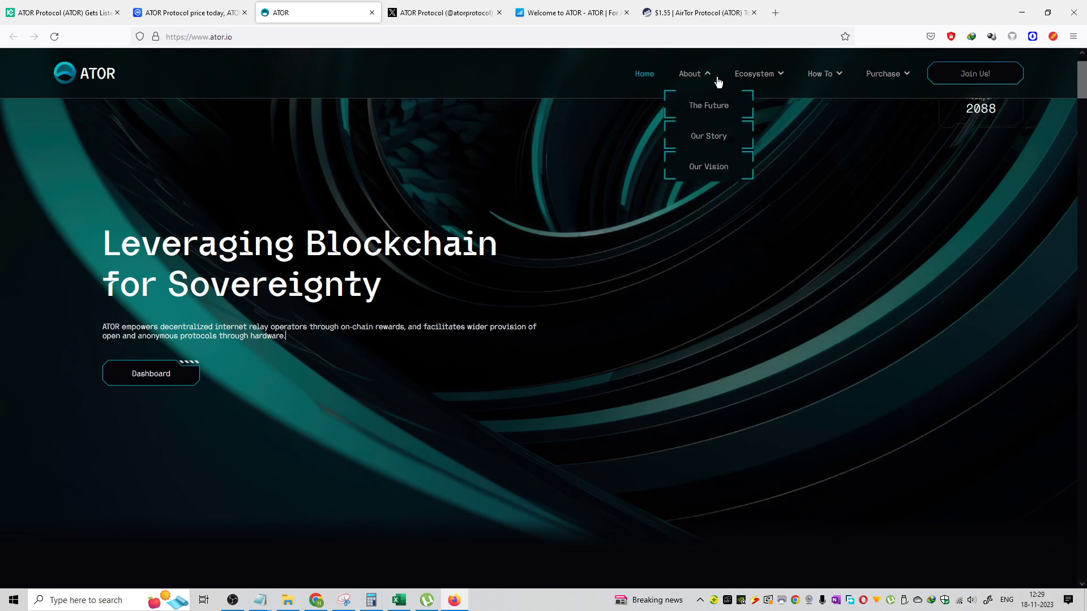
{"action": "left_click", "coordinate": [753, 74]}
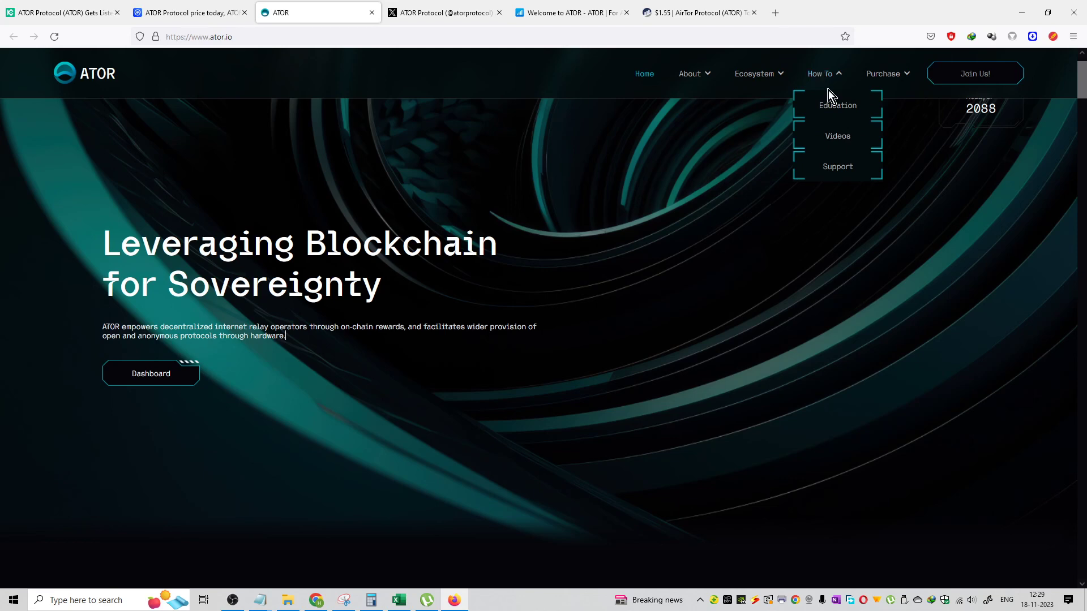
{"action": "mouse_move", "coordinate": [903, 104]}
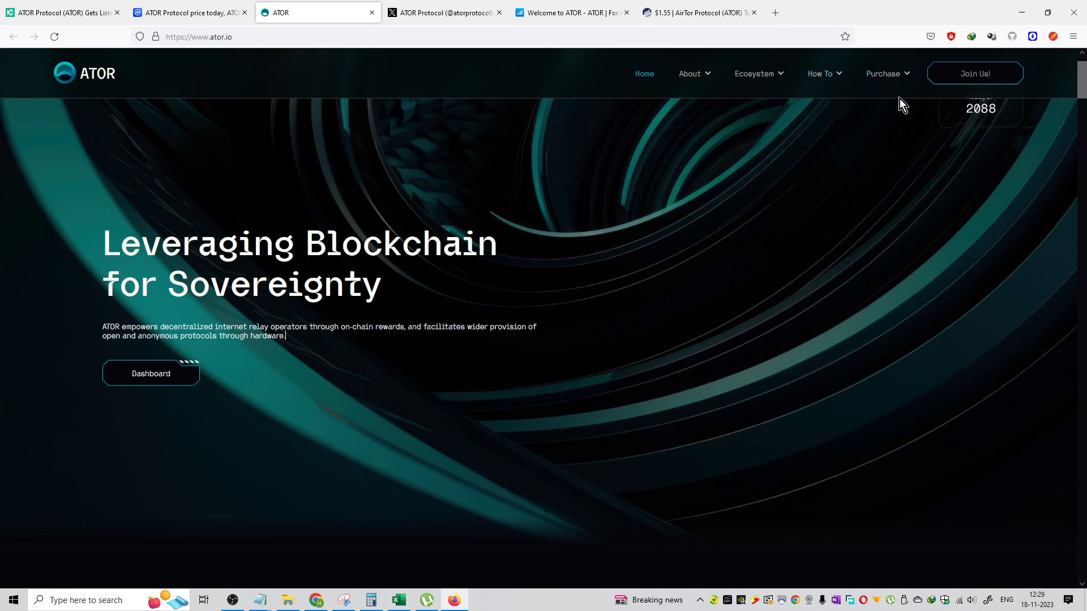
{"action": "mouse_move", "coordinate": [753, 258]}
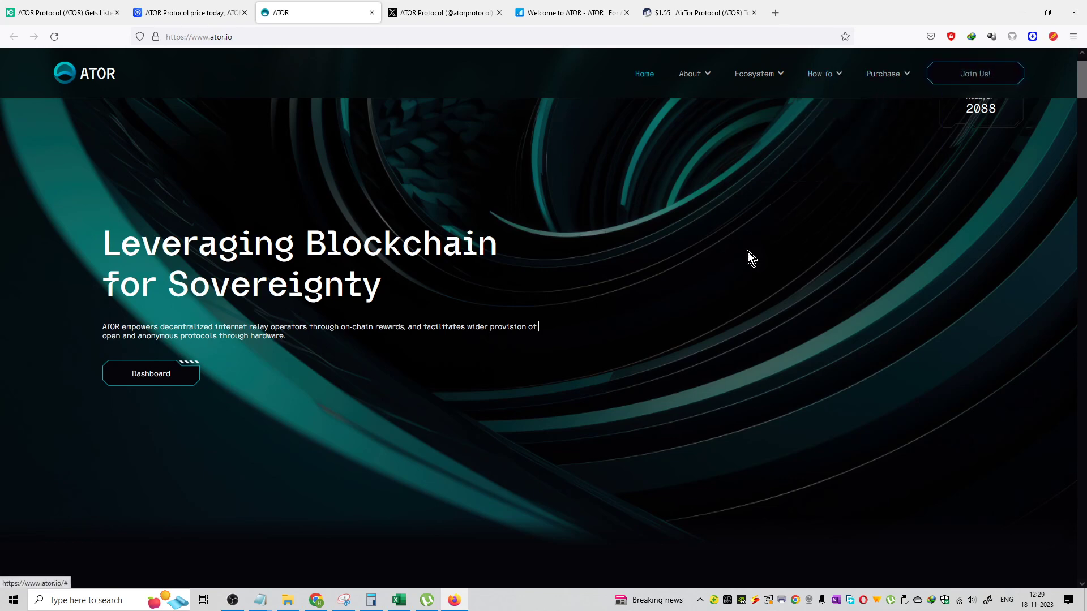
{"action": "scroll", "scroll_direction": "down", "scroll_amount": 3}
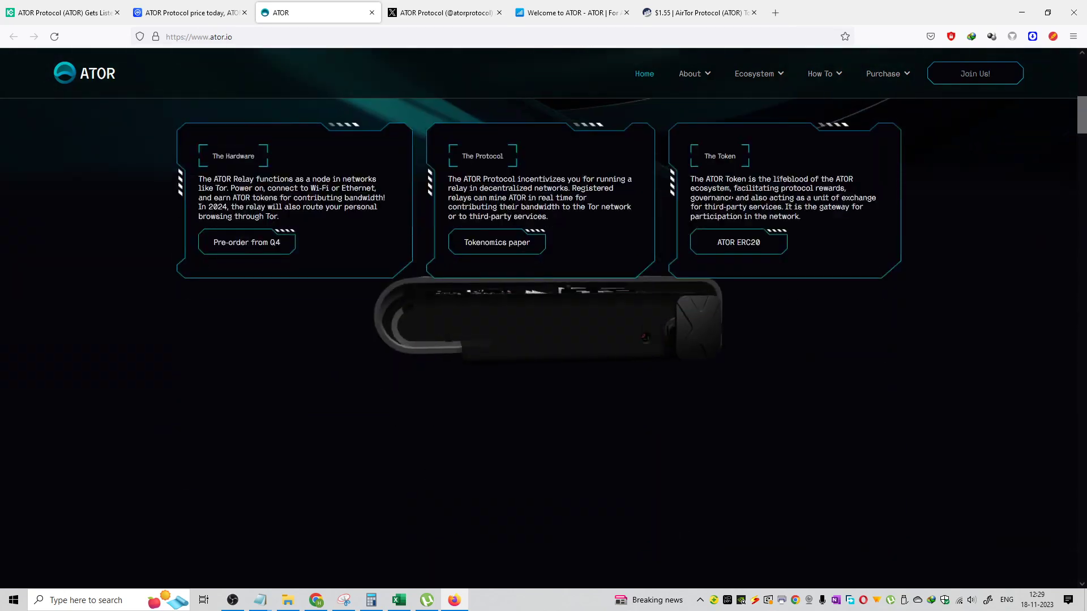
{"action": "scroll", "scroll_direction": "up", "scroll_amount": 3}
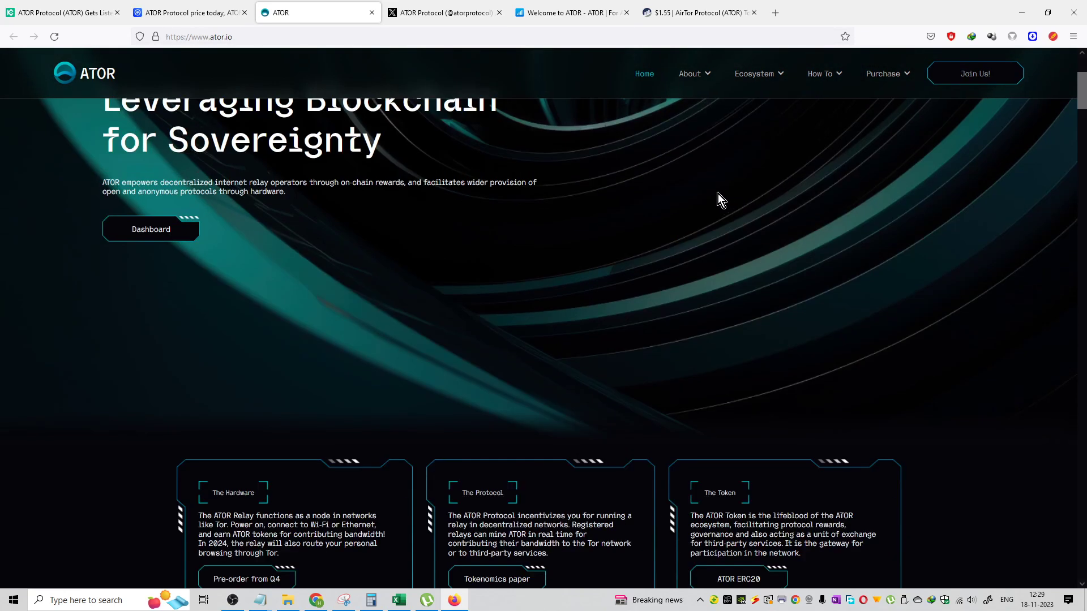
{"action": "left_click", "coordinate": [444, 13]}
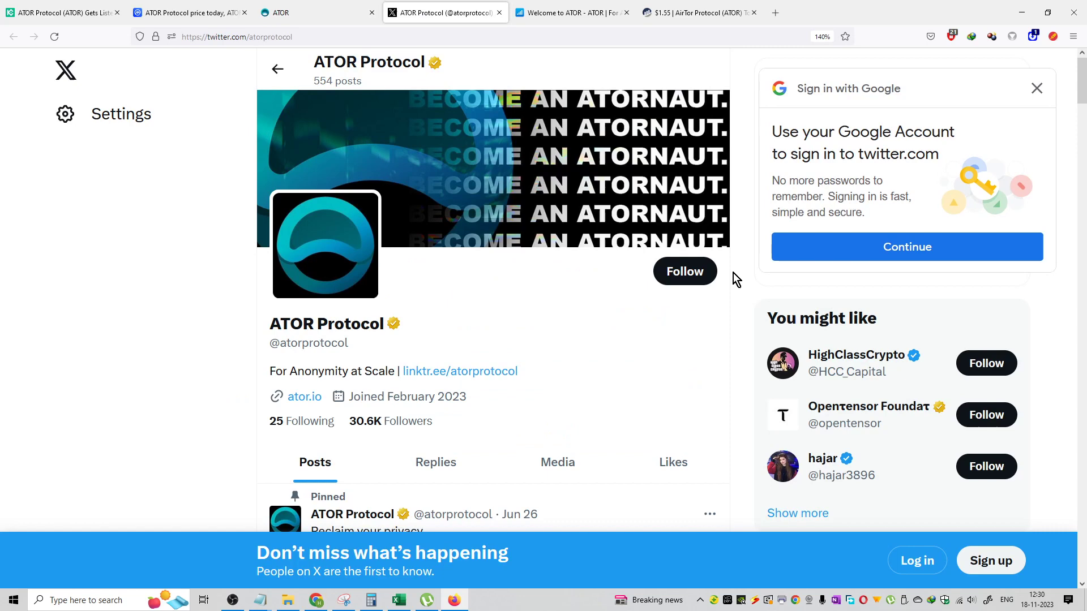
{"action": "mouse_move", "coordinate": [381, 402]}
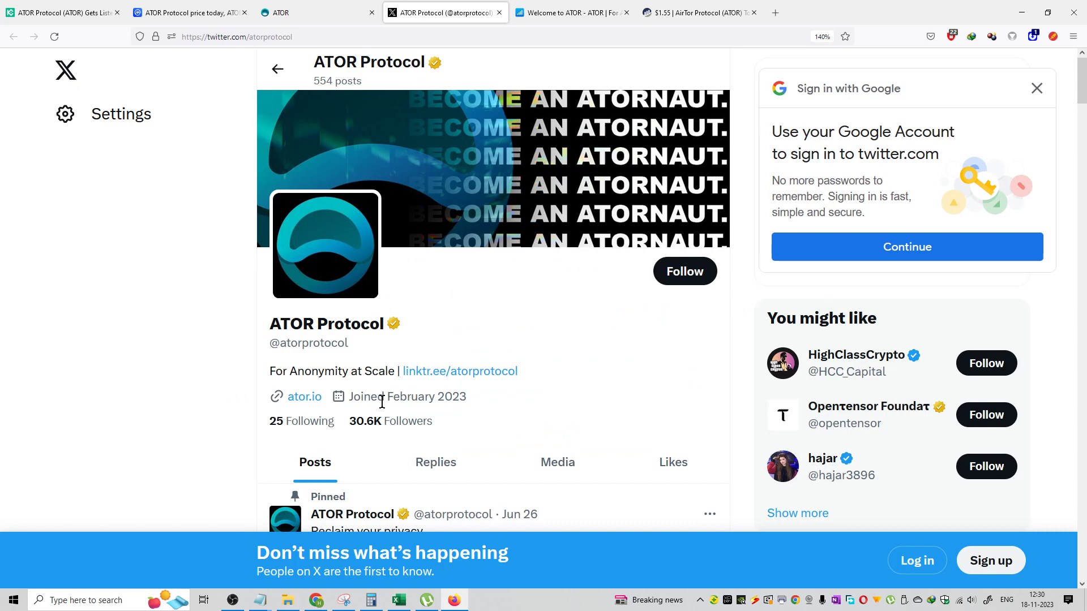
{"action": "mouse_move", "coordinate": [399, 398]}
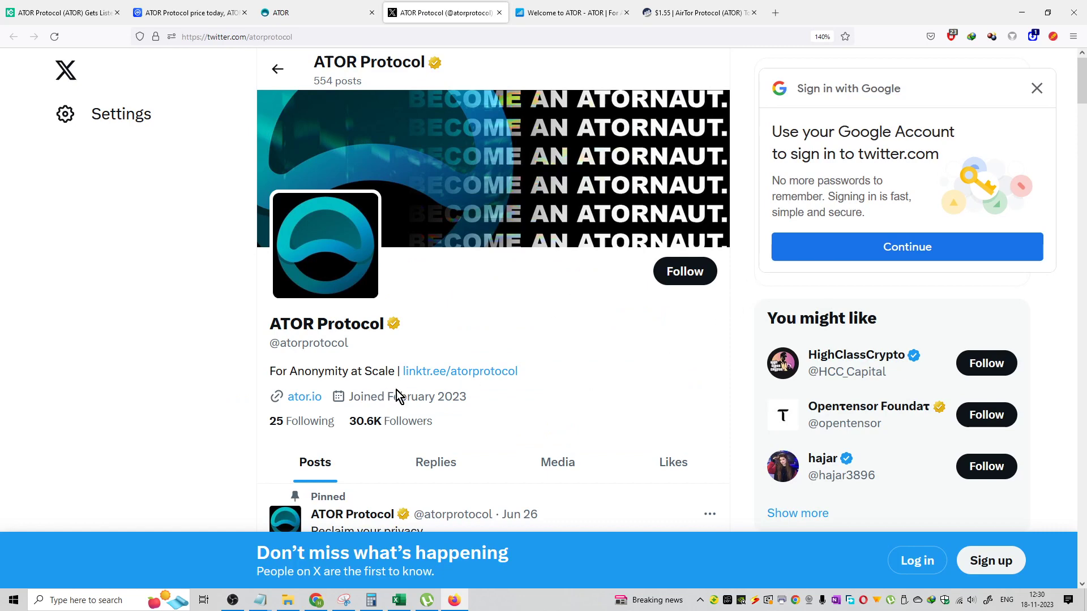
{"action": "scroll", "scroll_direction": "down", "scroll_amount": 3}
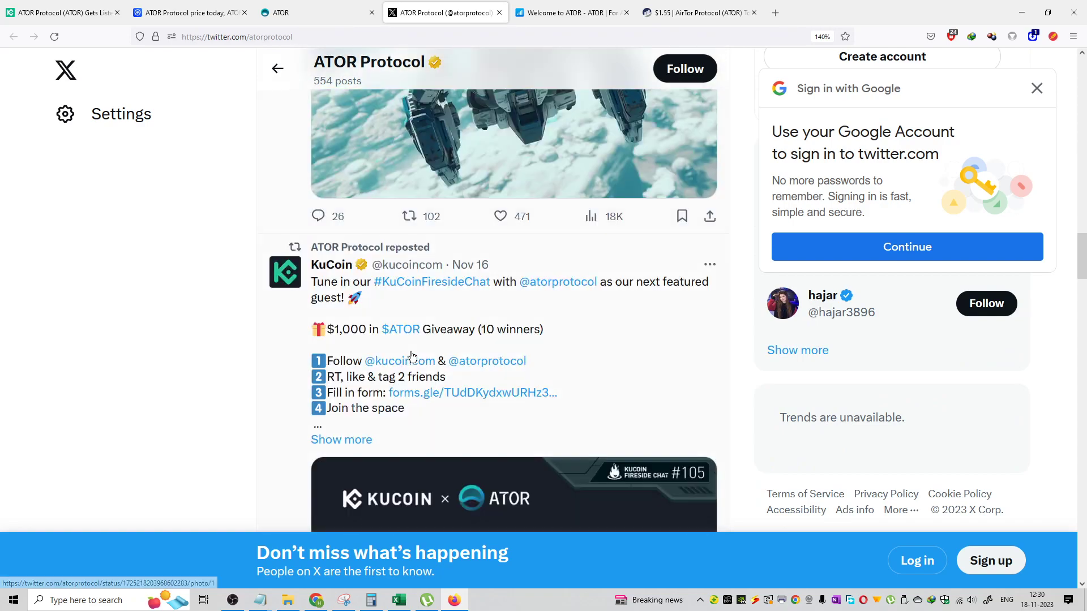
{"action": "left_click", "coordinate": [571, 12]}
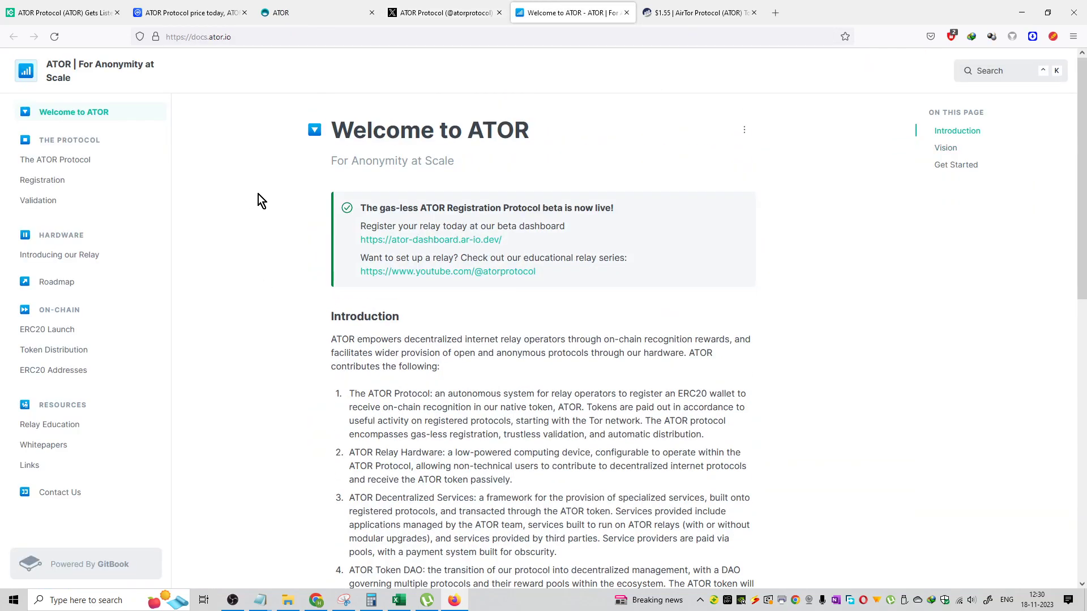
Skim the Welcome to ATOR page, open the Roadmap, then go to Etherscan.
{"action": "scroll", "scroll_direction": "down", "scroll_amount": 3}
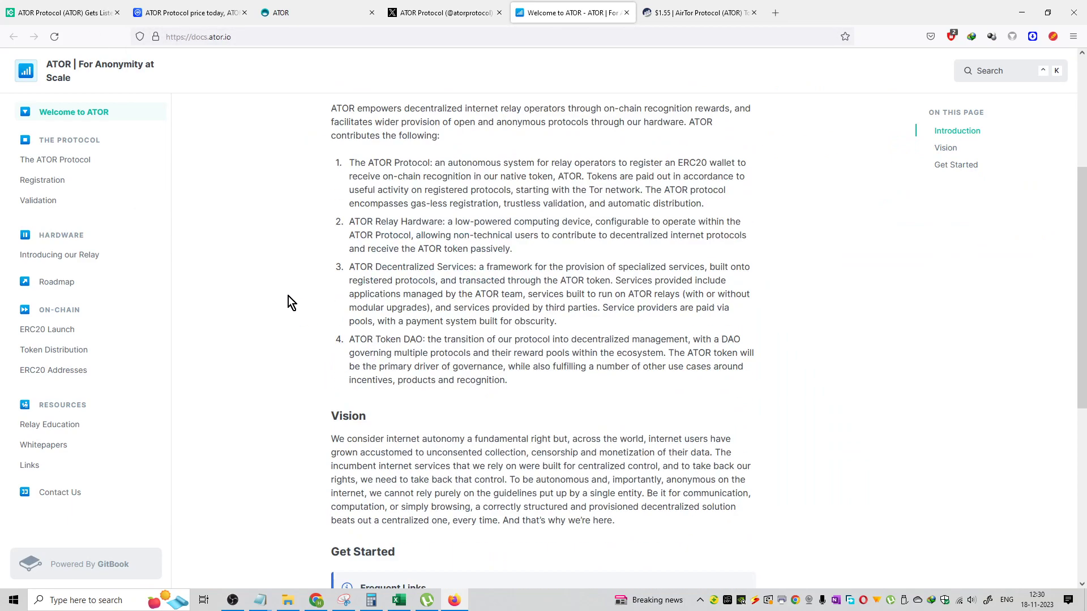
{"action": "scroll", "scroll_direction": "up", "scroll_amount": 3}
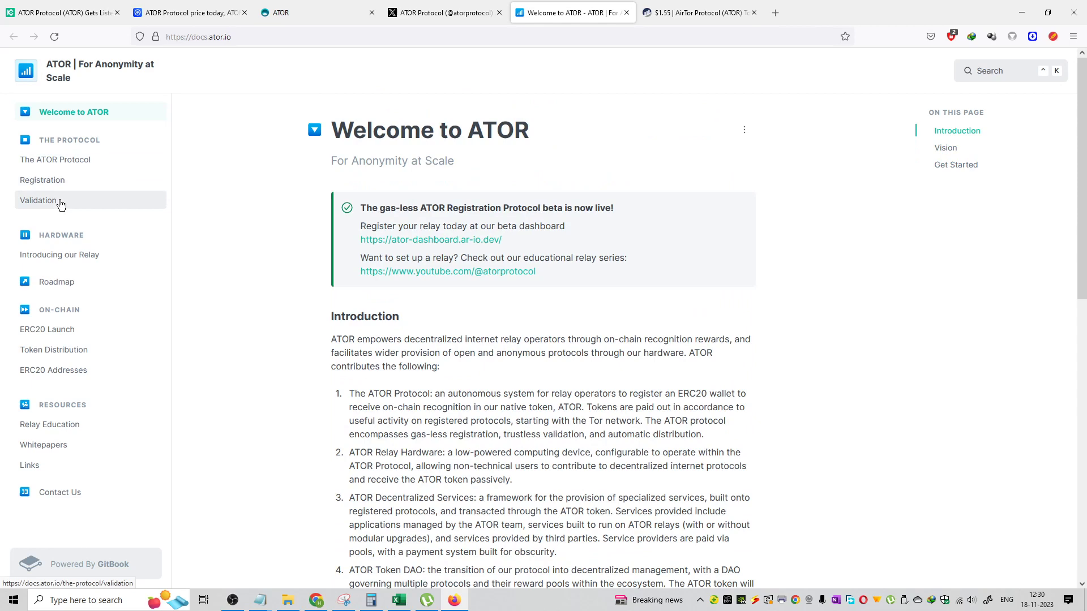
{"action": "mouse_move", "coordinate": [47, 329]}
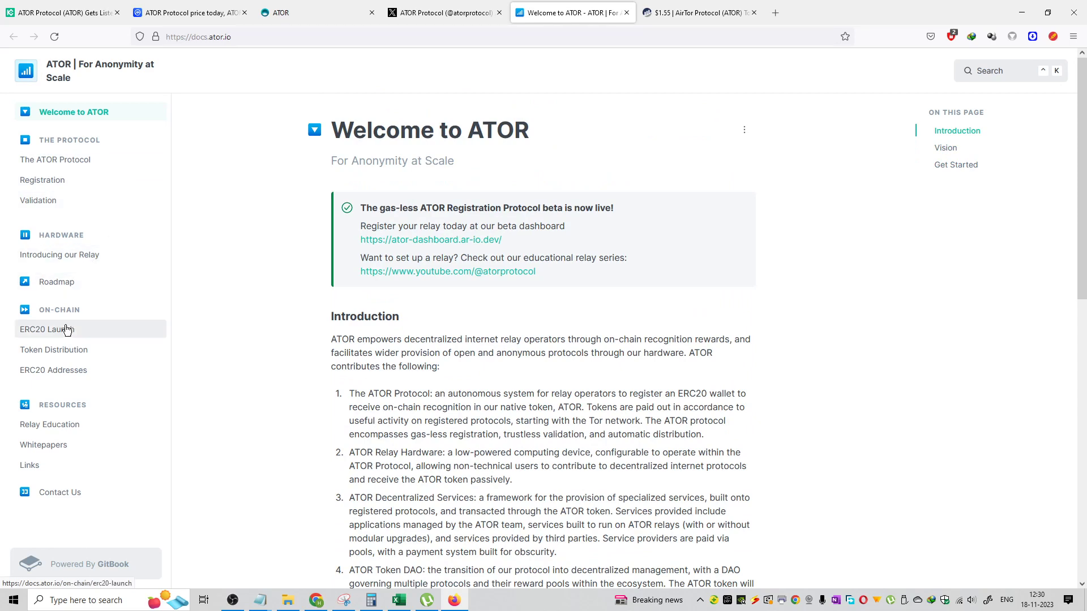
{"action": "left_click", "coordinate": [62, 281]}
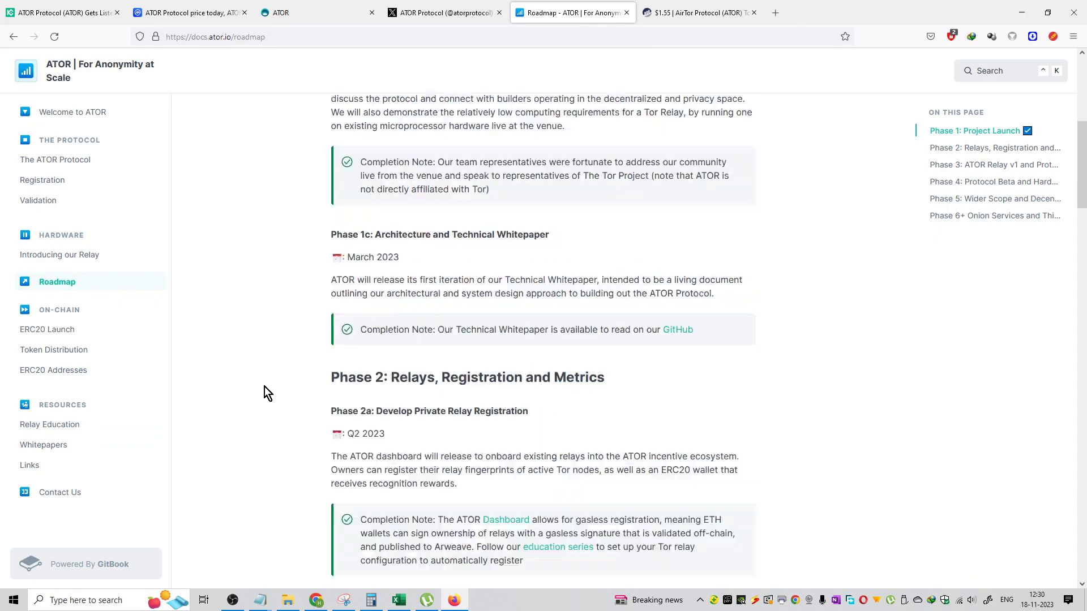
{"action": "left_click", "coordinate": [693, 12]}
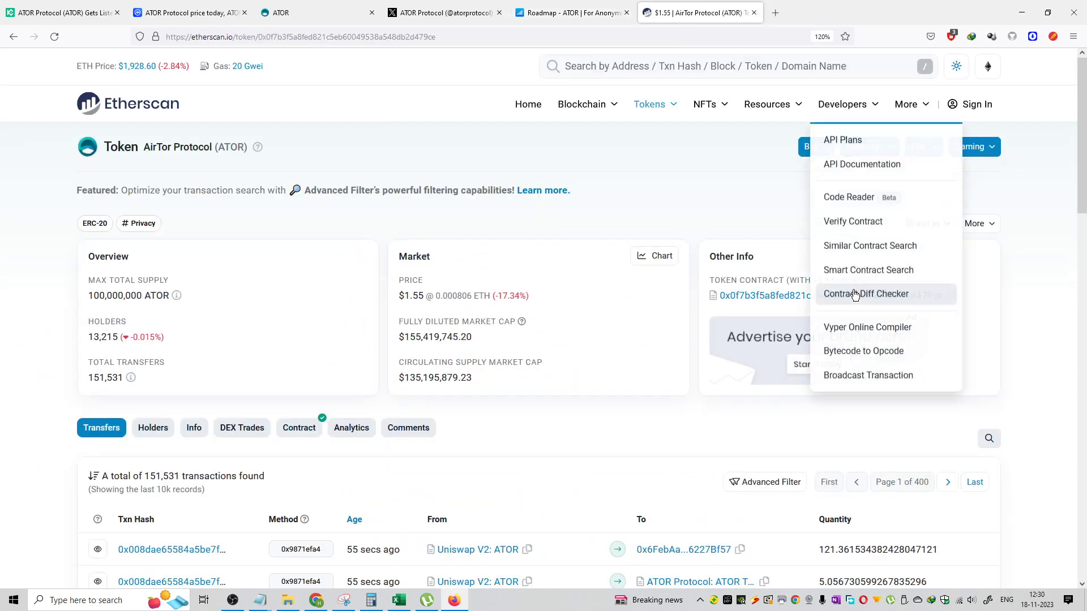
Scroll the ATOR Holders table, topped by MEXC and KuCoin, then return to KuCoin.
{"action": "left_click", "coordinate": [187, 12]}
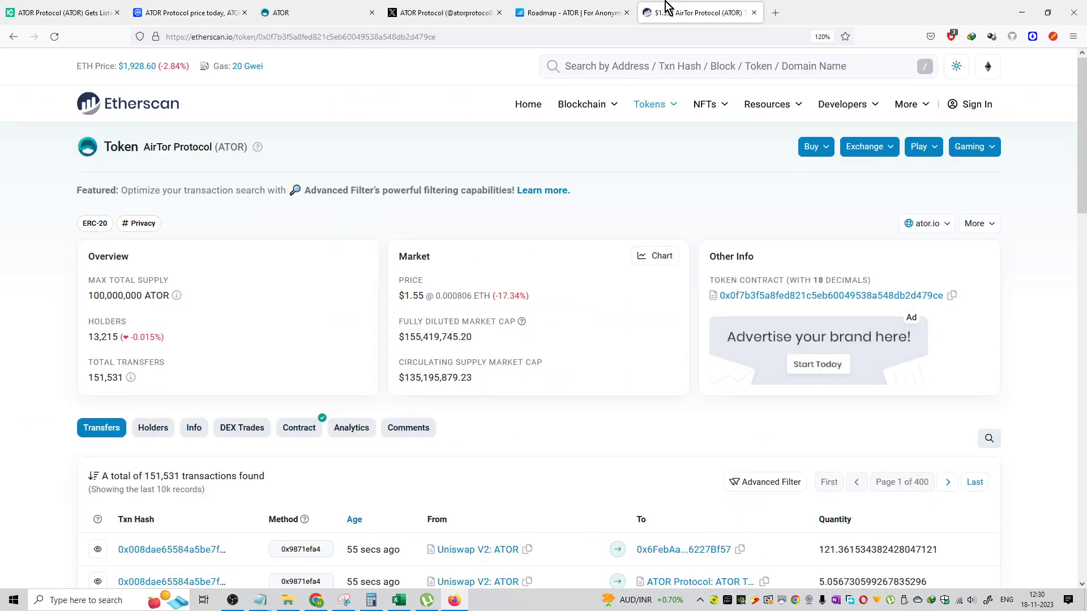
{"action": "mouse_move", "coordinate": [536, 445]}
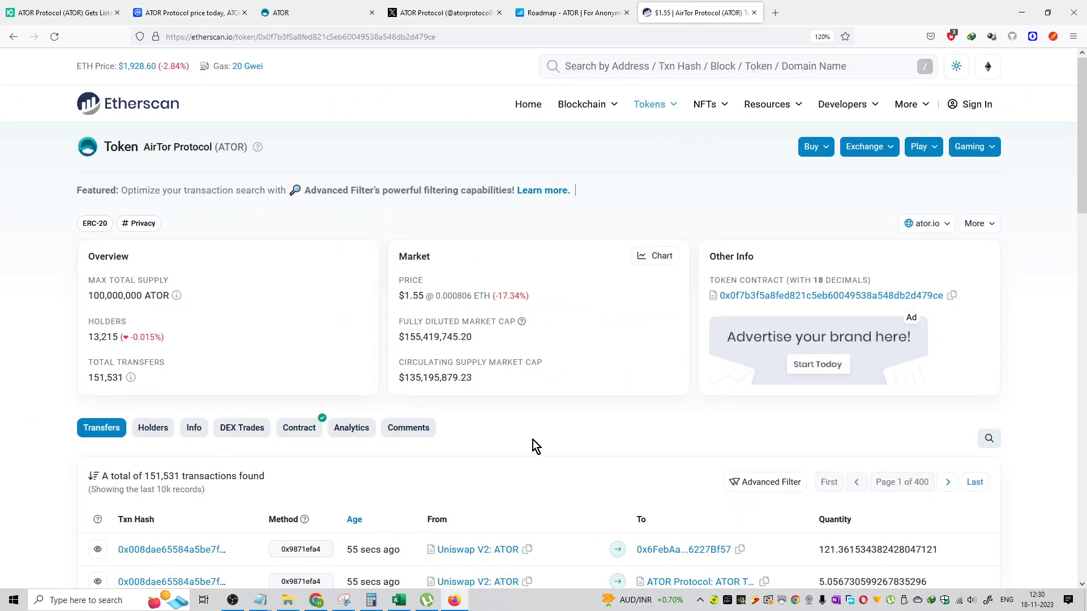
{"action": "left_click", "coordinate": [153, 428]}
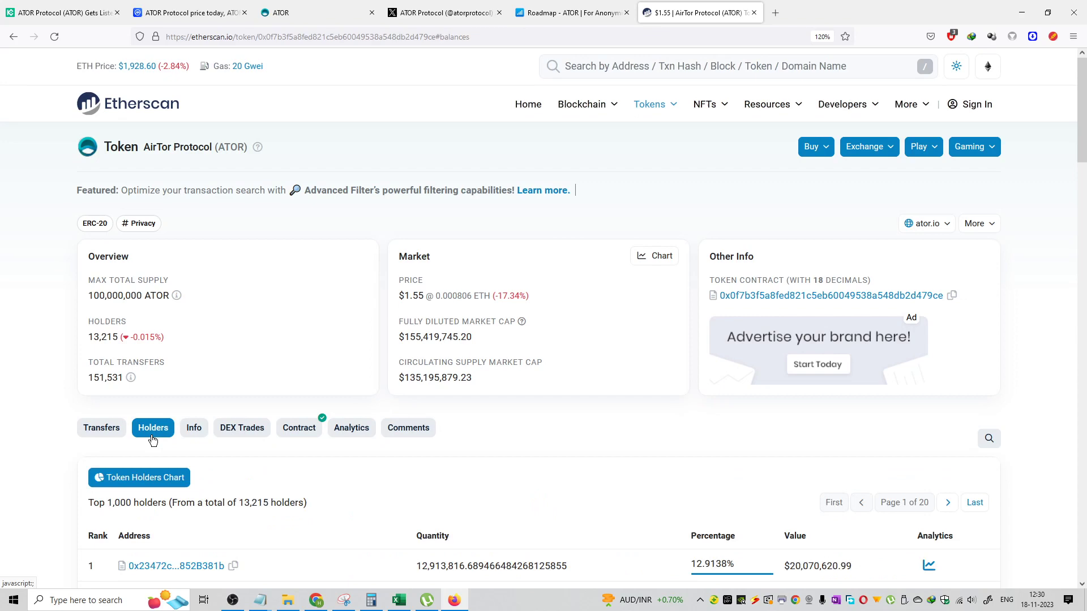
{"action": "scroll", "scroll_direction": "down", "scroll_amount": 3}
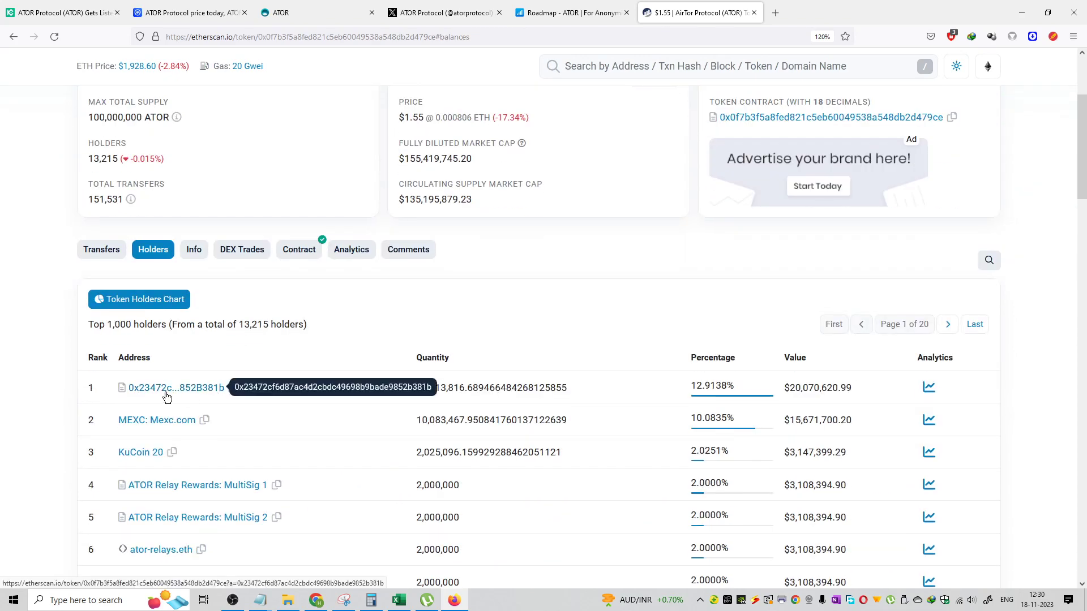
{"action": "scroll", "scroll_direction": "down", "scroll_amount": 3}
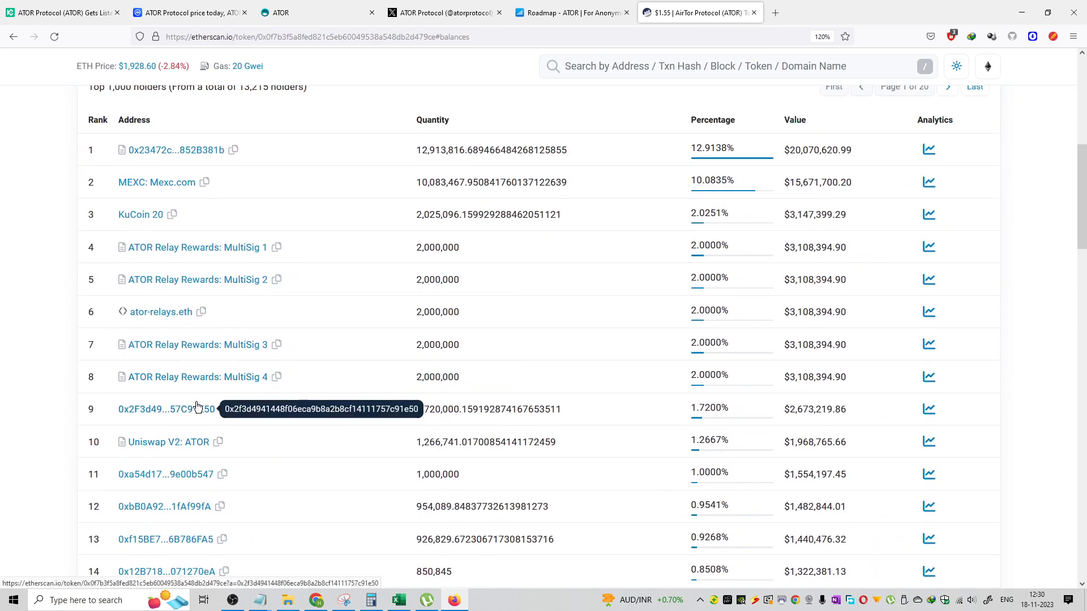
{"action": "left_click", "coordinate": [62, 12]}
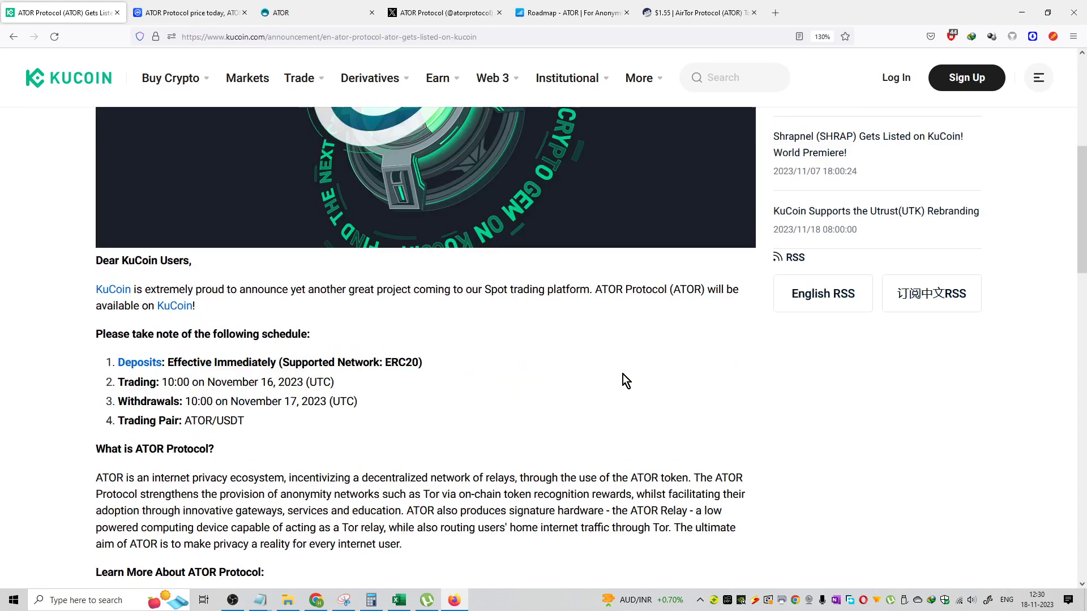
{"action": "scroll", "scroll_direction": "up", "scroll_amount": 3}
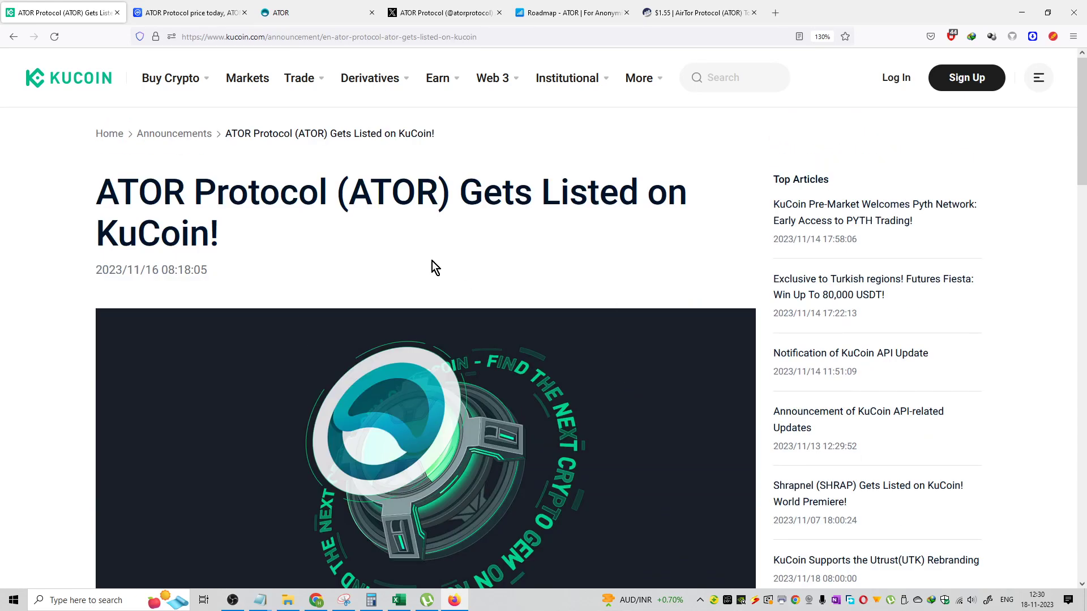
{"action": "left_click_drag", "start_coordinate": [97, 192], "coordinate": [299, 192]}
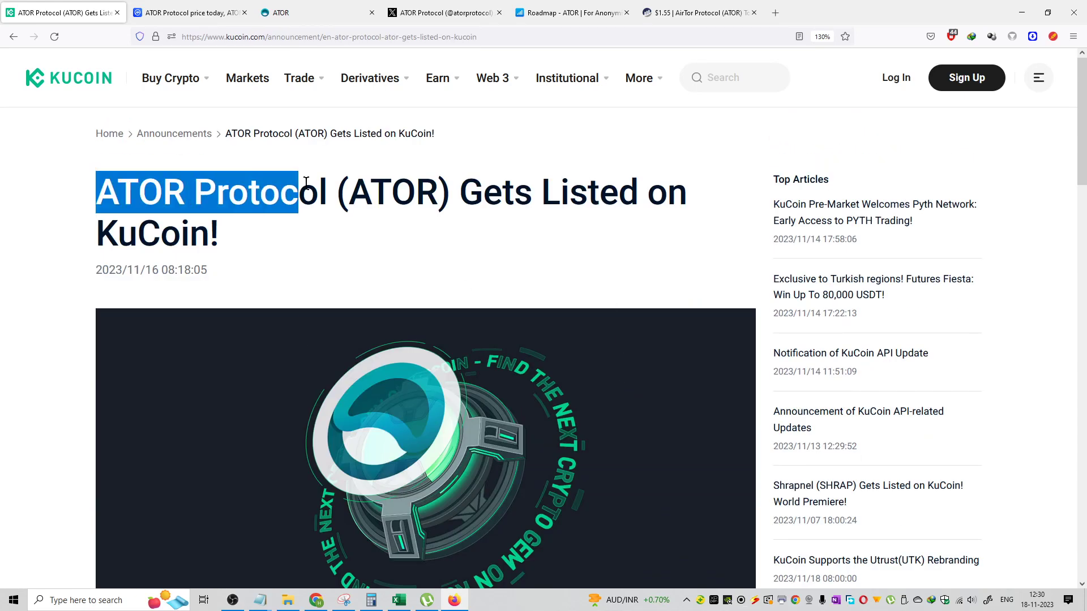
{"action": "left_click", "coordinate": [451, 232]}
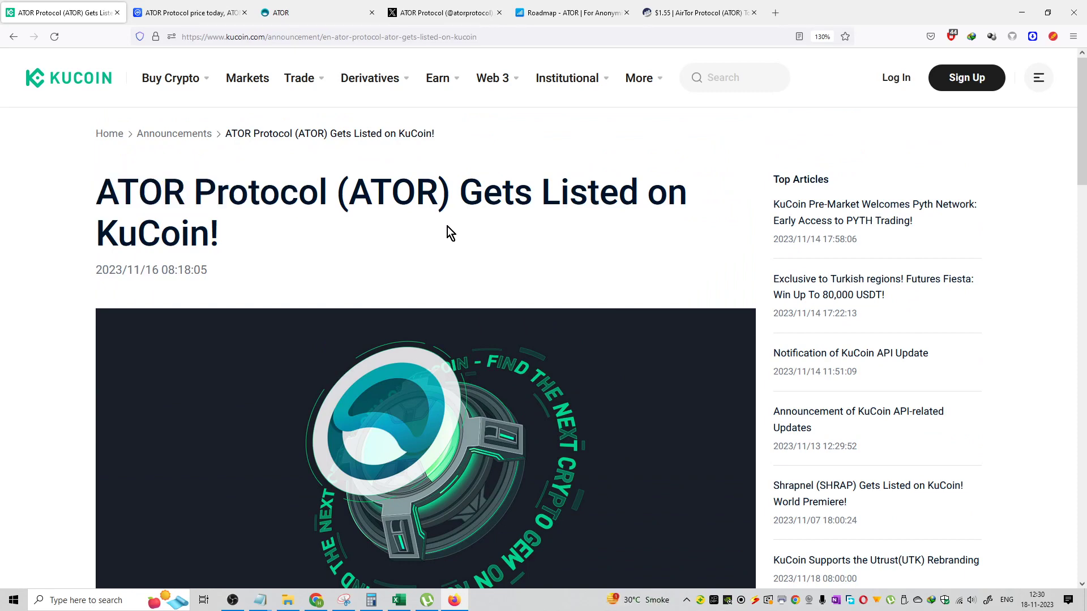